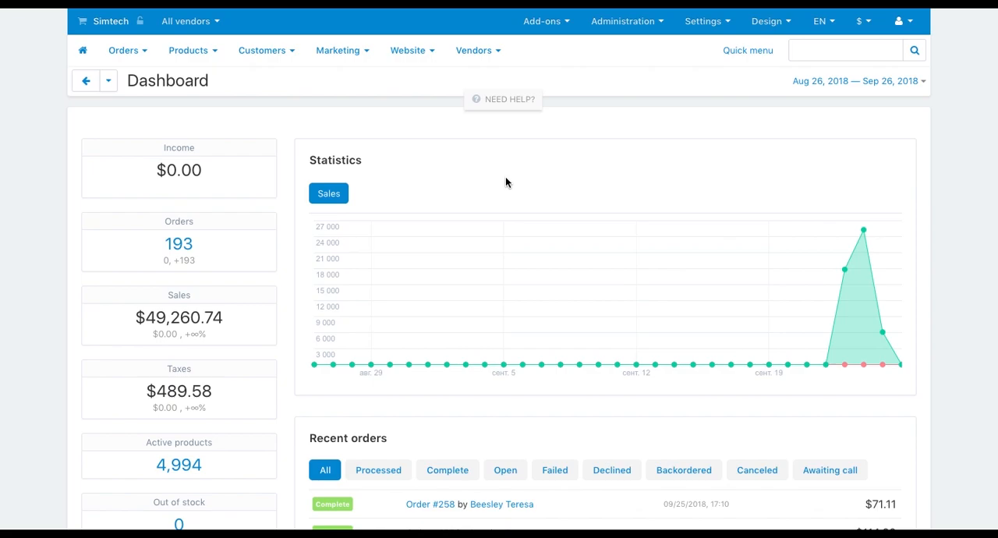
Step: Expand the Design menu from the dashboard's top bar to list its design pages
{"action": "left_click", "coordinate": [746, 50]}
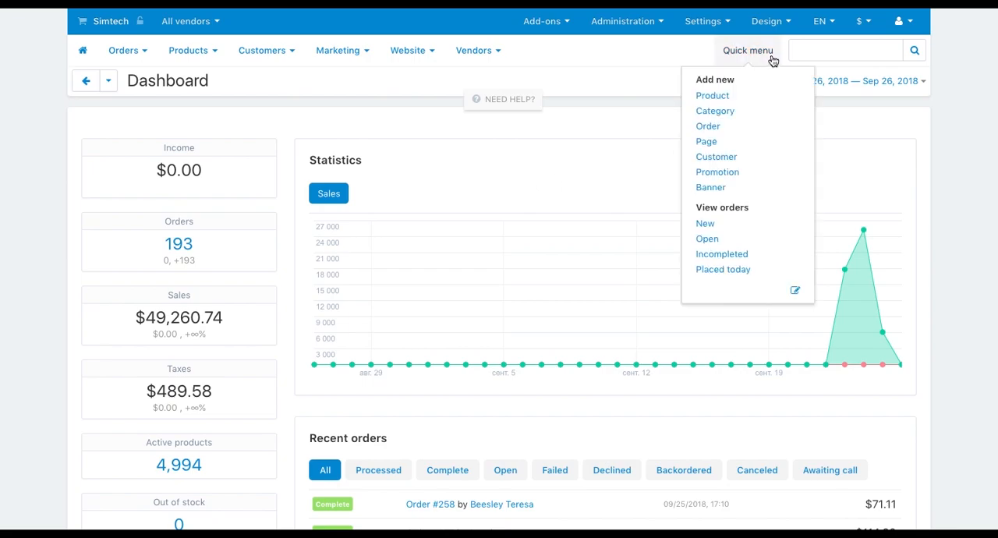
{"action": "left_click", "coordinate": [768, 22]}
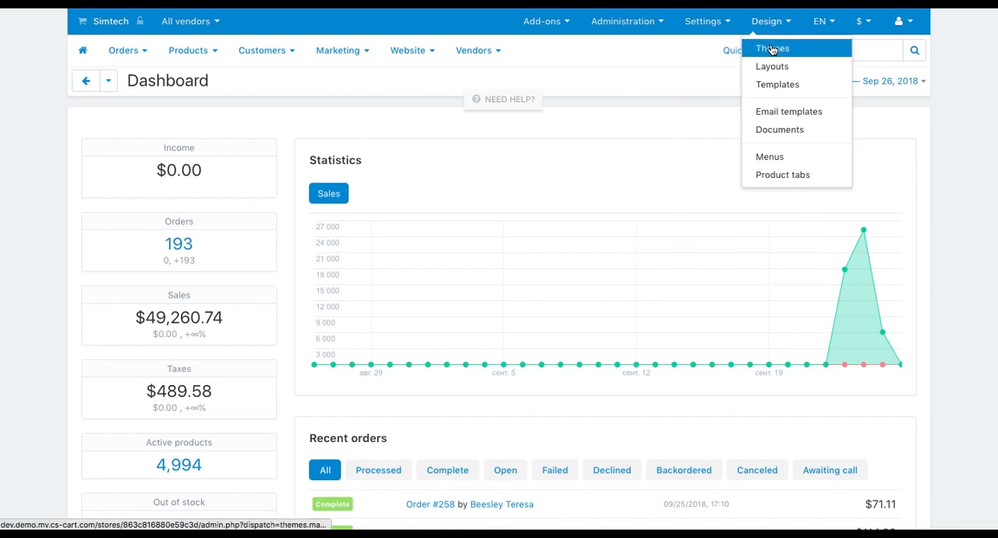
Step: Show the Themes page and scroll to the Responsive theme styles section
{"action": "left_click", "coordinate": [774, 47]}
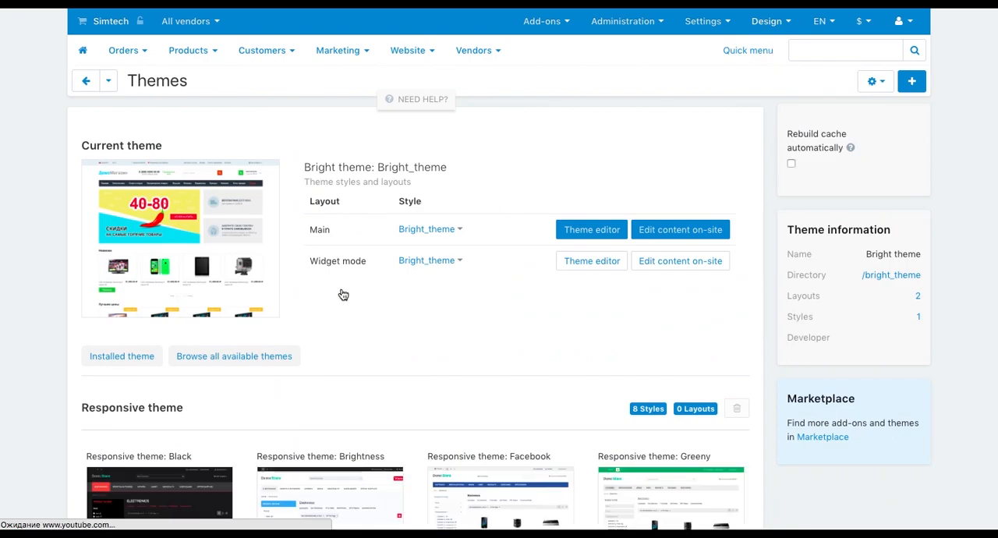
{"action": "scroll", "scroll_direction": "down", "scroll_amount": 3}
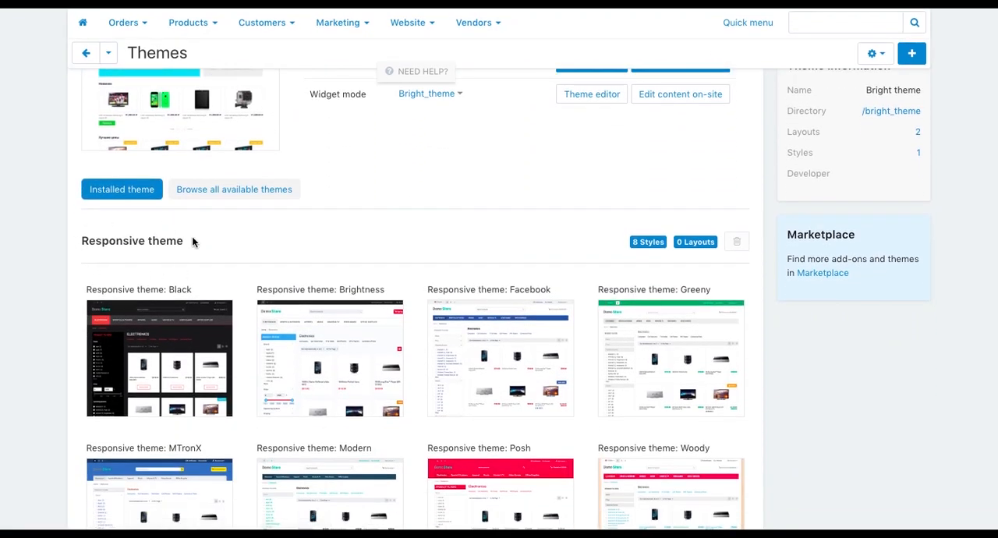
{"action": "scroll", "scroll_direction": "down", "scroll_amount": 3}
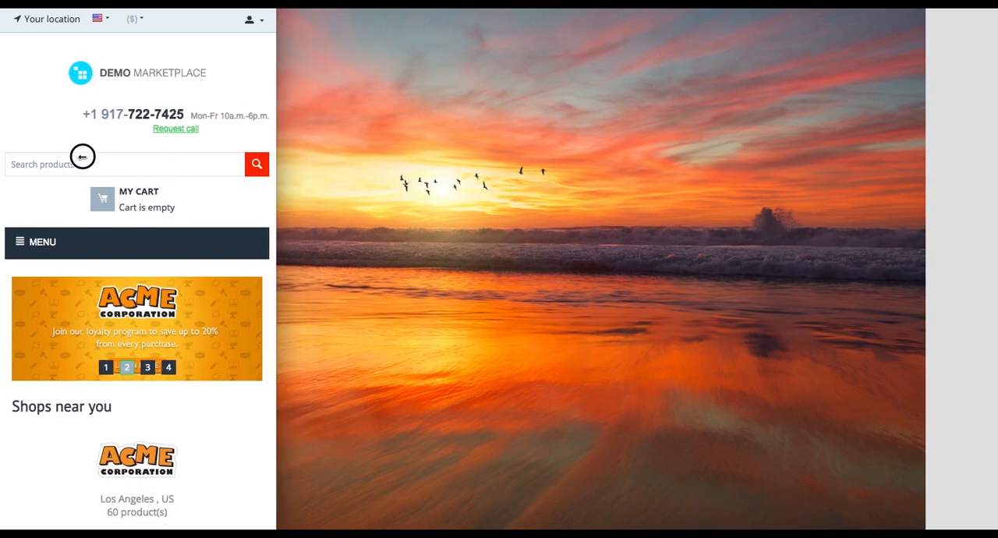
Step: Scroll through the Shops near you list on the mobile-width Demo Marketplace storefront
{"action": "scroll", "scroll_direction": "down", "scroll_amount": 3}
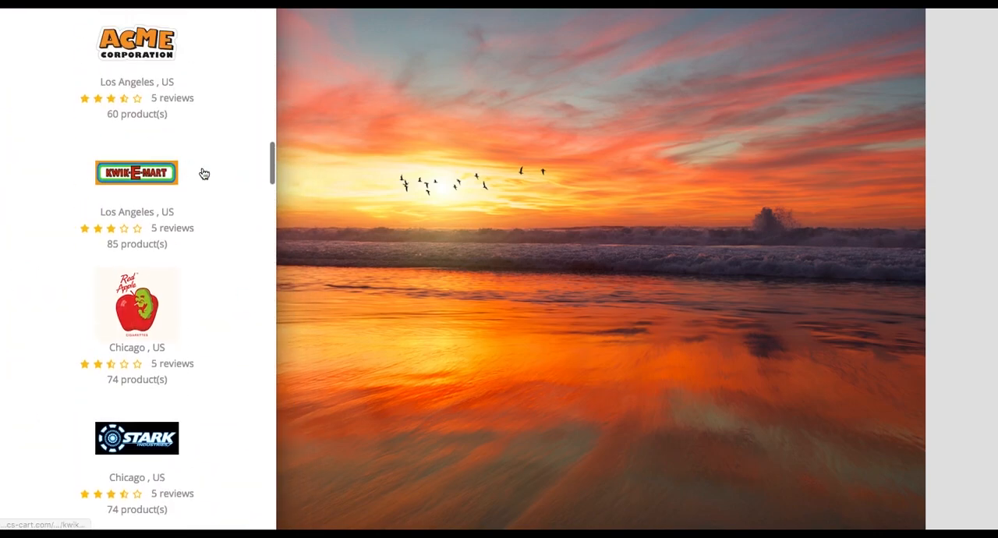
{"action": "left_click", "coordinate": [135, 171]}
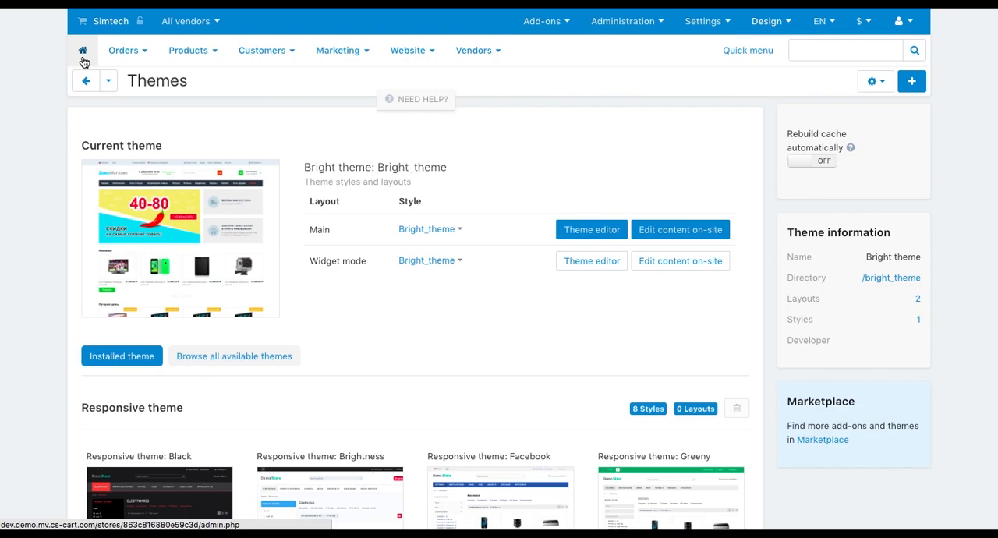
Step: Return to the mobile-layout admin dashboard and expand its hamburger navigation menu
{"action": "left_click", "coordinate": [81, 50]}
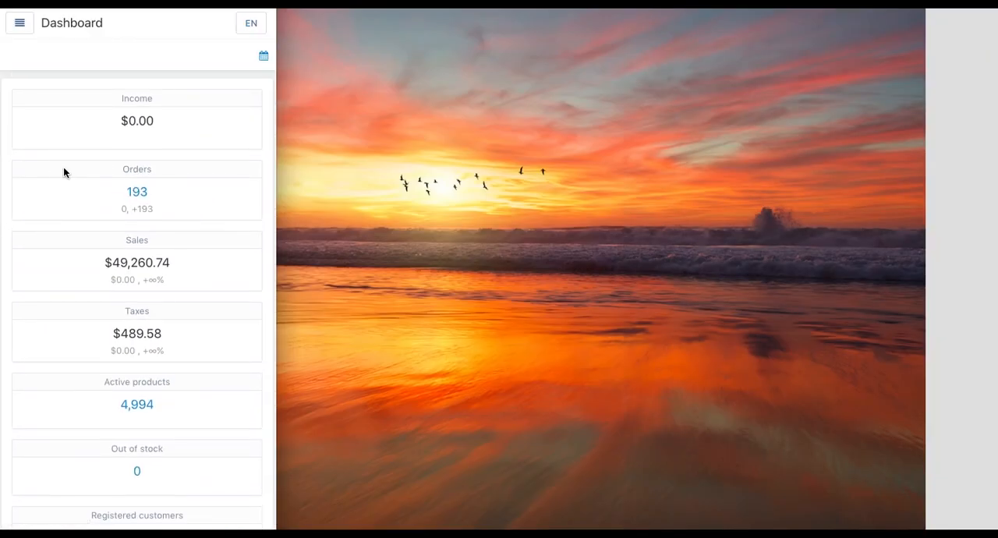
{"action": "left_click", "coordinate": [19, 22]}
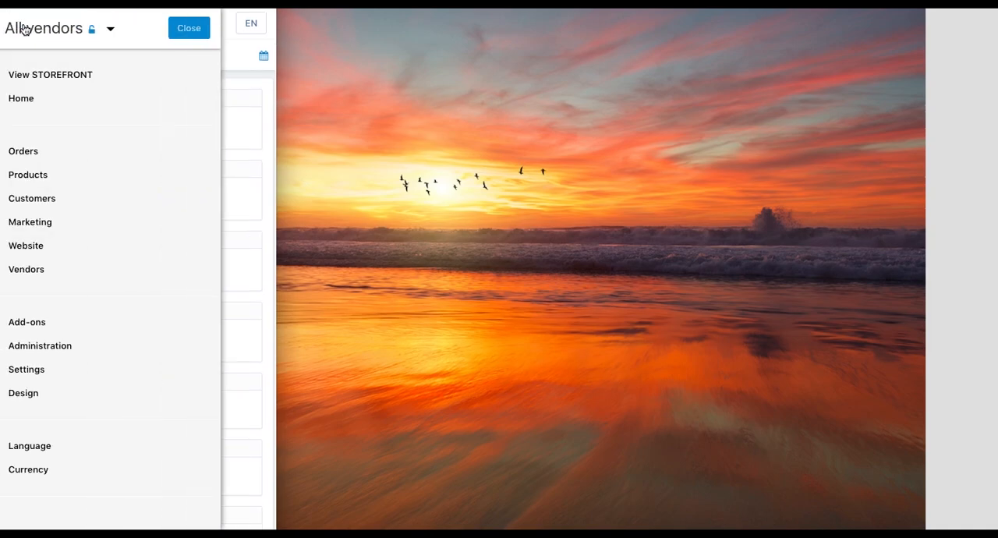